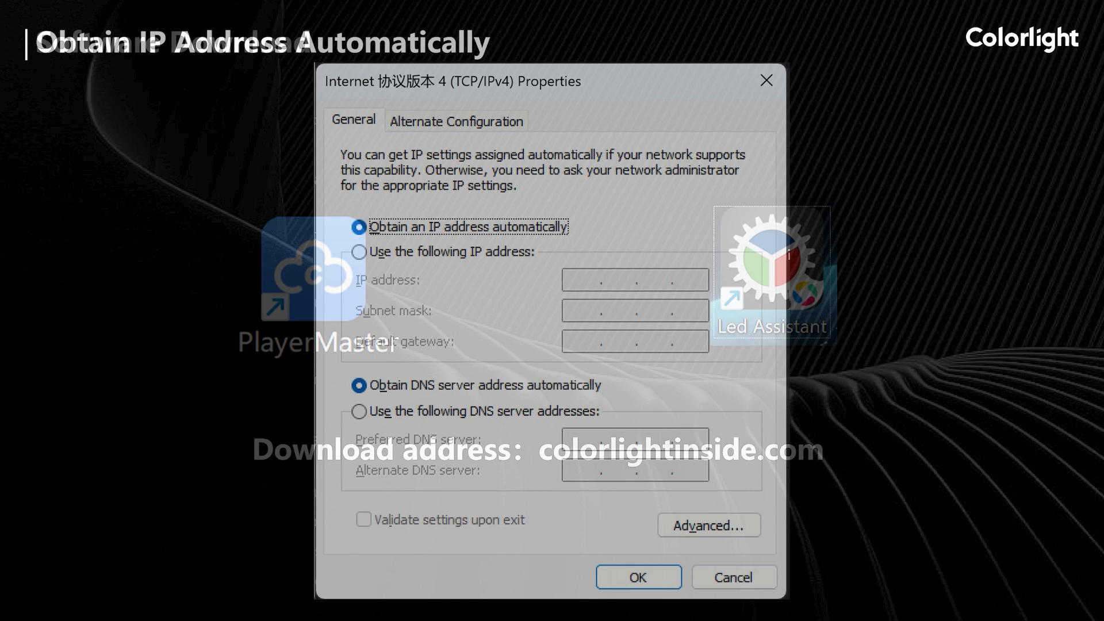
Bring up the context menu of the Player device listed under USB.
left_click(638, 577)
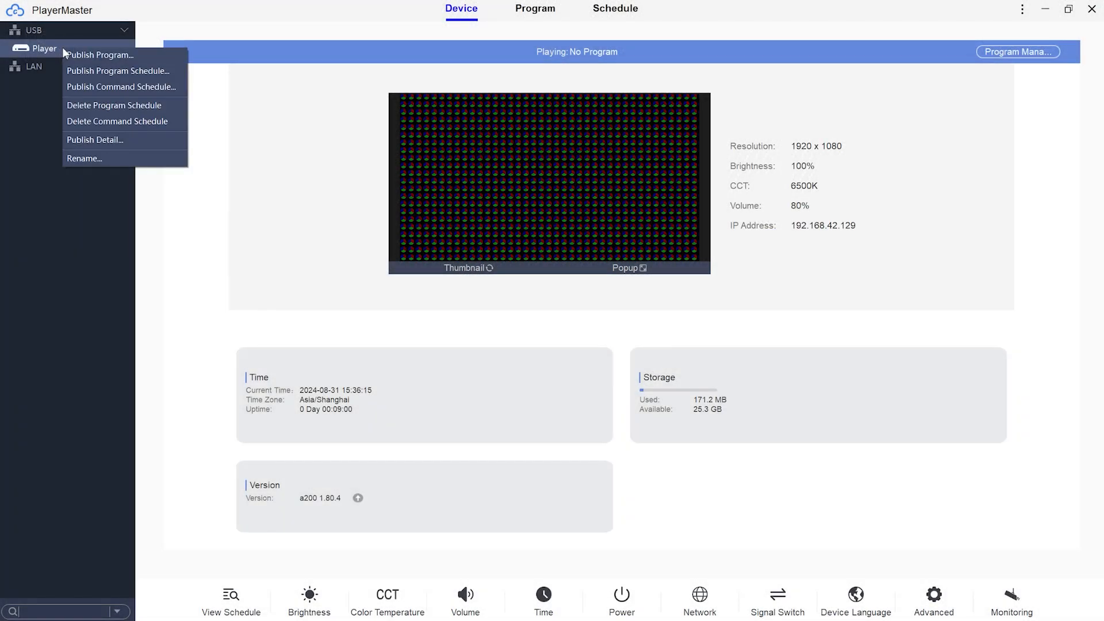
Rename the connected Player device to Test_001.
left_click(84, 158)
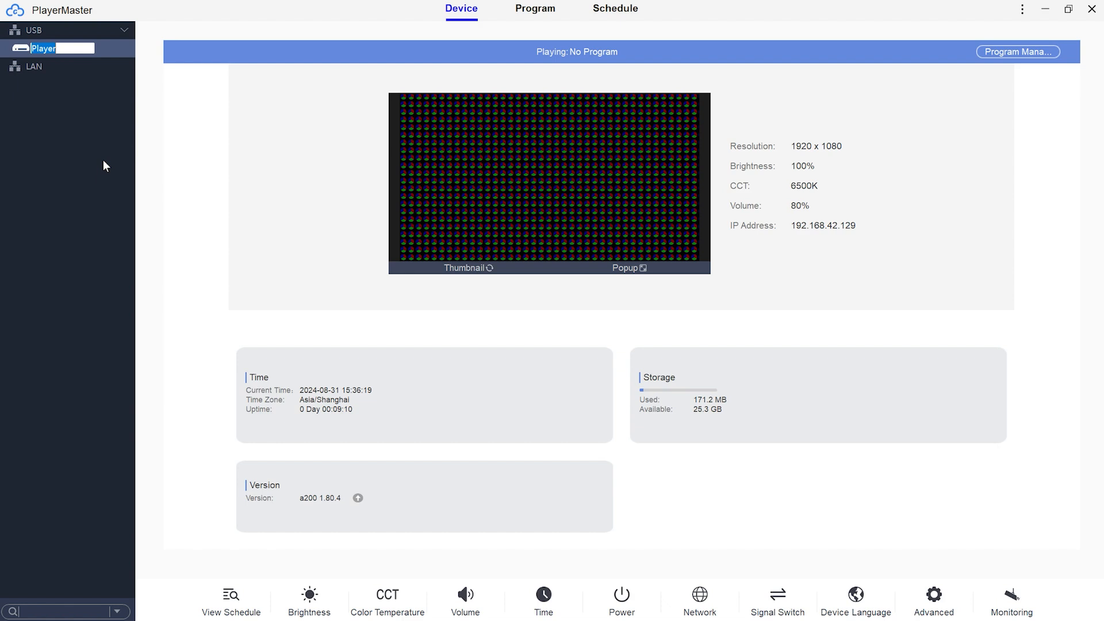
type("Test_001")
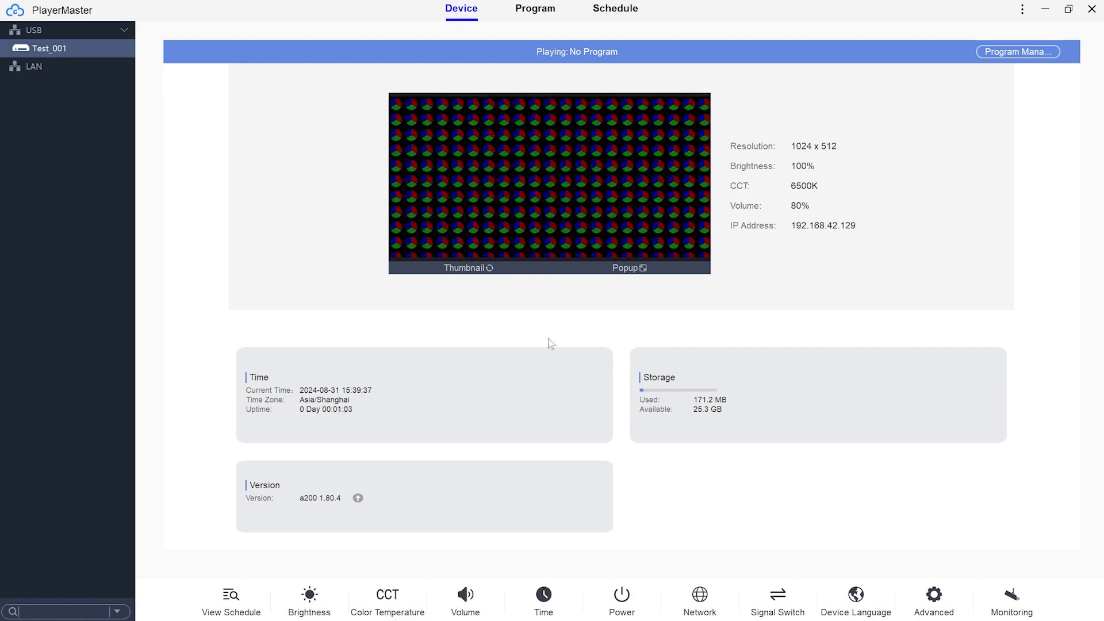
Review Test_001's schedule, colour temperature, time and network settings pages.
left_click(230, 596)
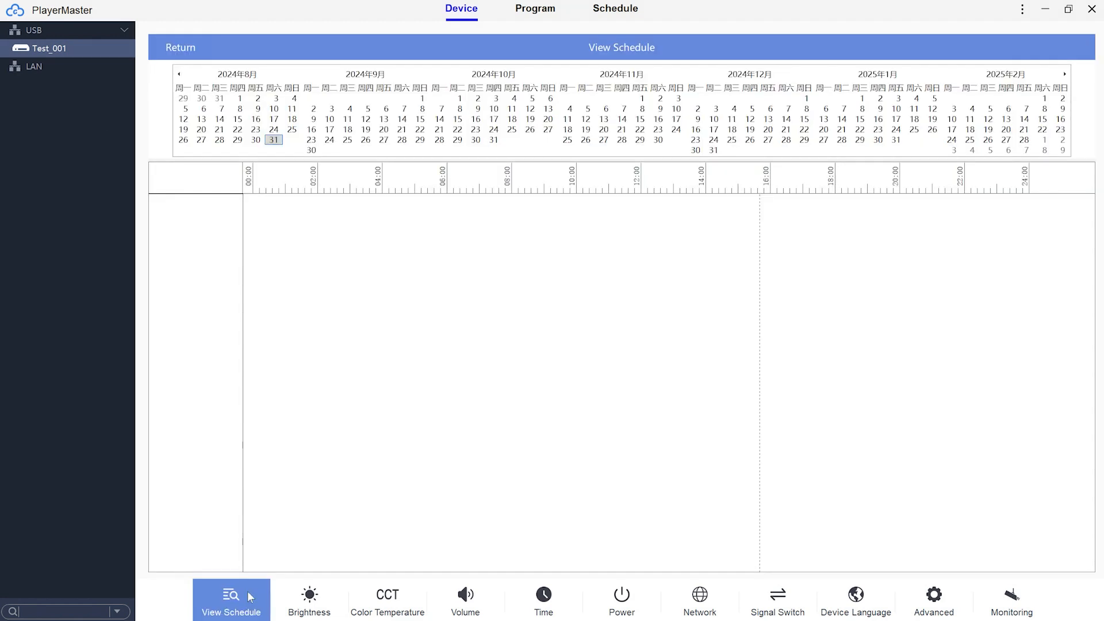
left_click(386, 598)
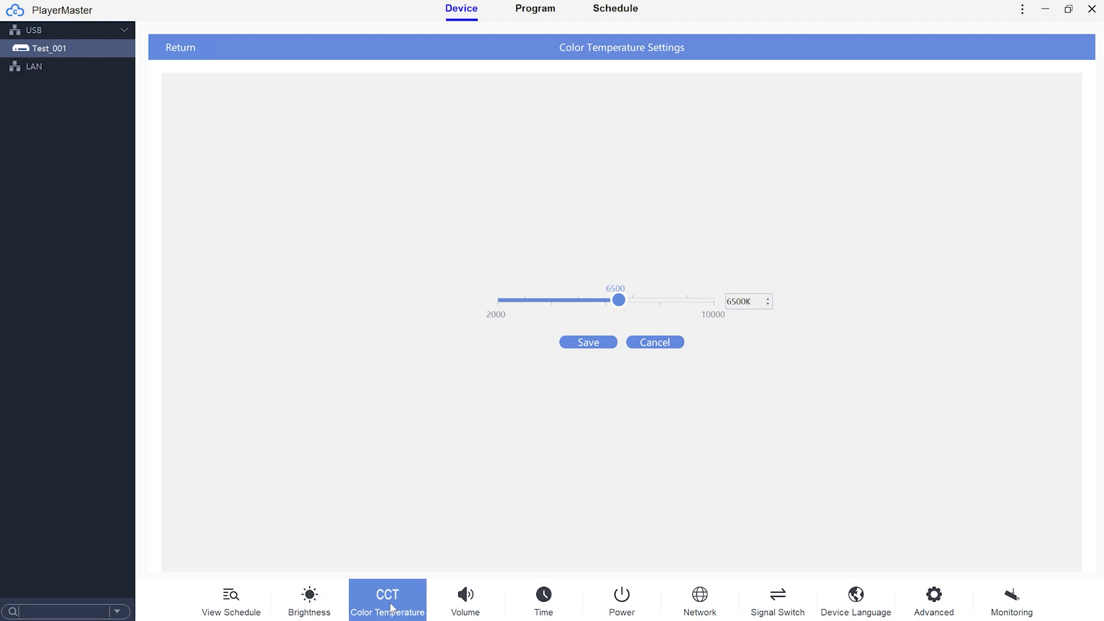
left_click(543, 600)
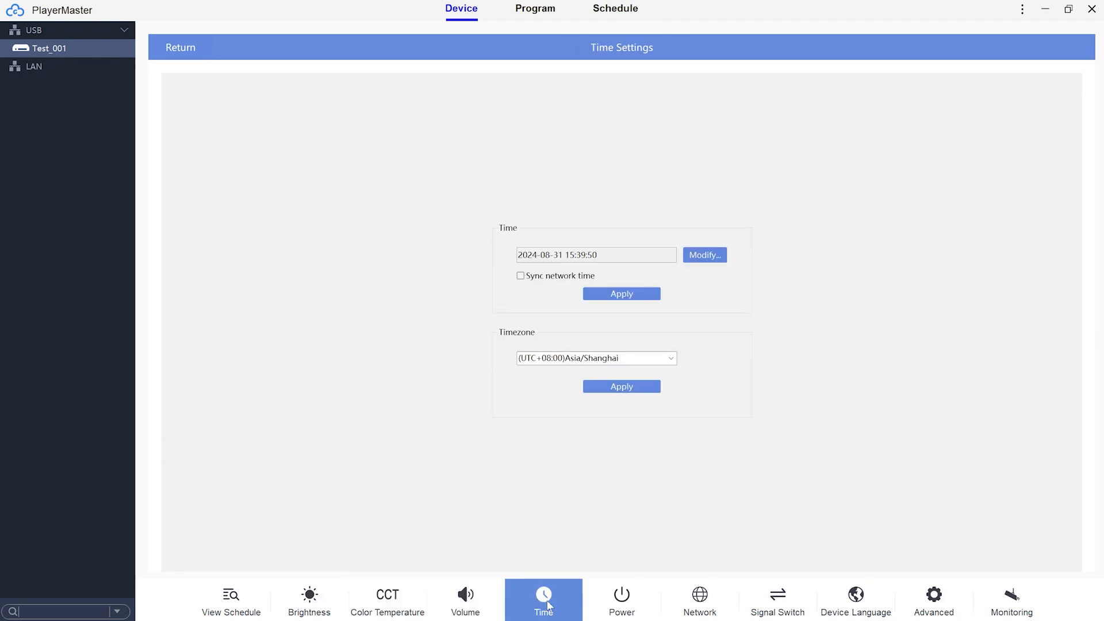
left_click(699, 597)
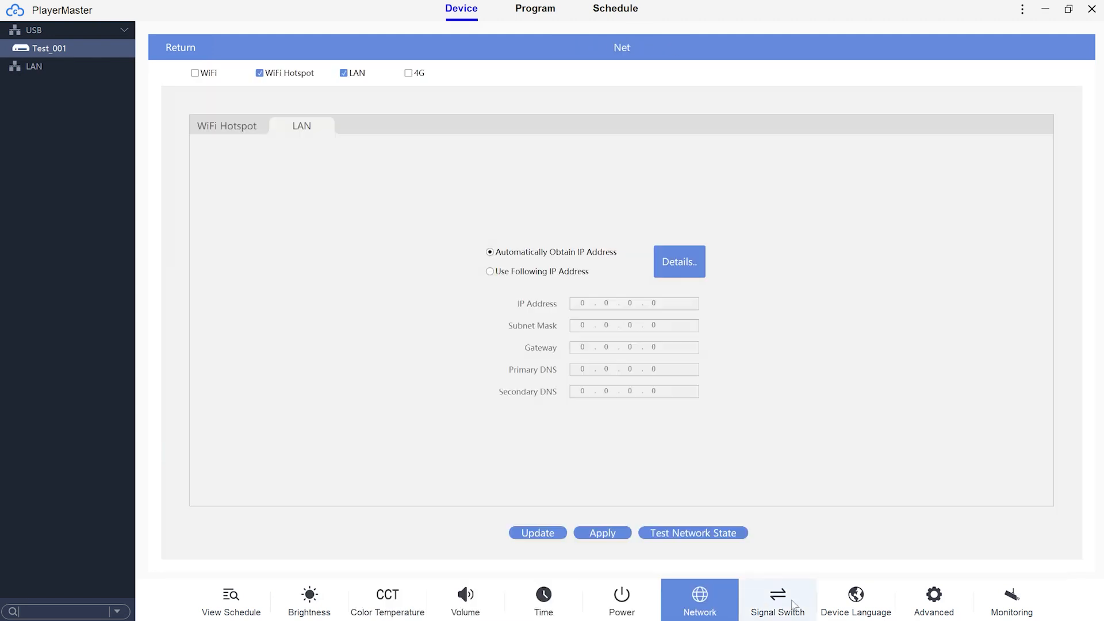
Review the signal switch, advanced and monitoring pages, then return to the timezone choices.
left_click(777, 598)
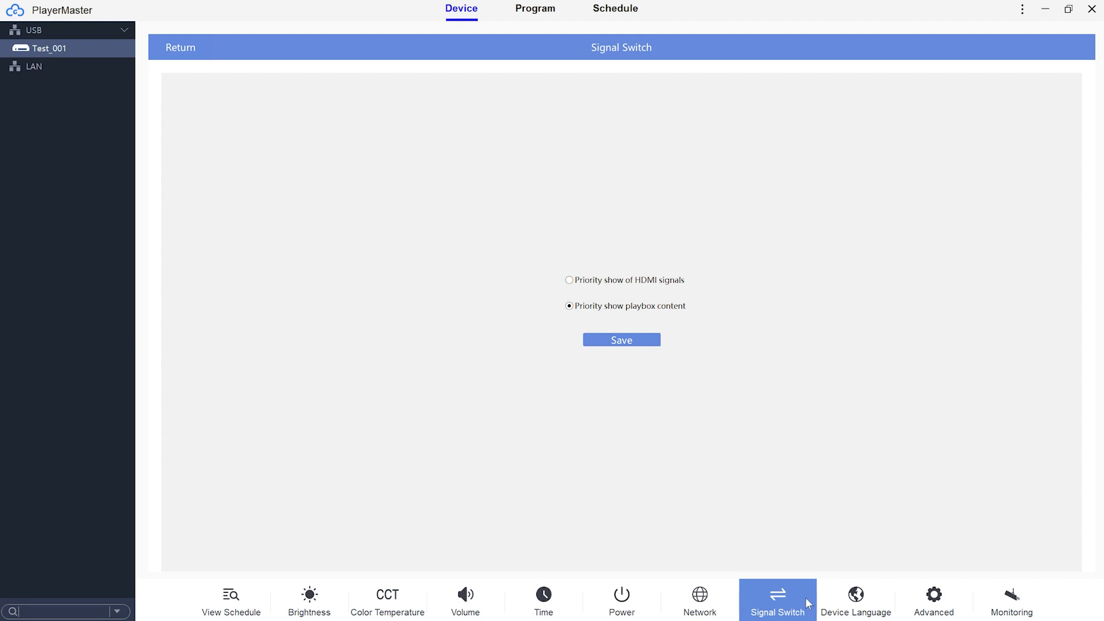
left_click(934, 598)
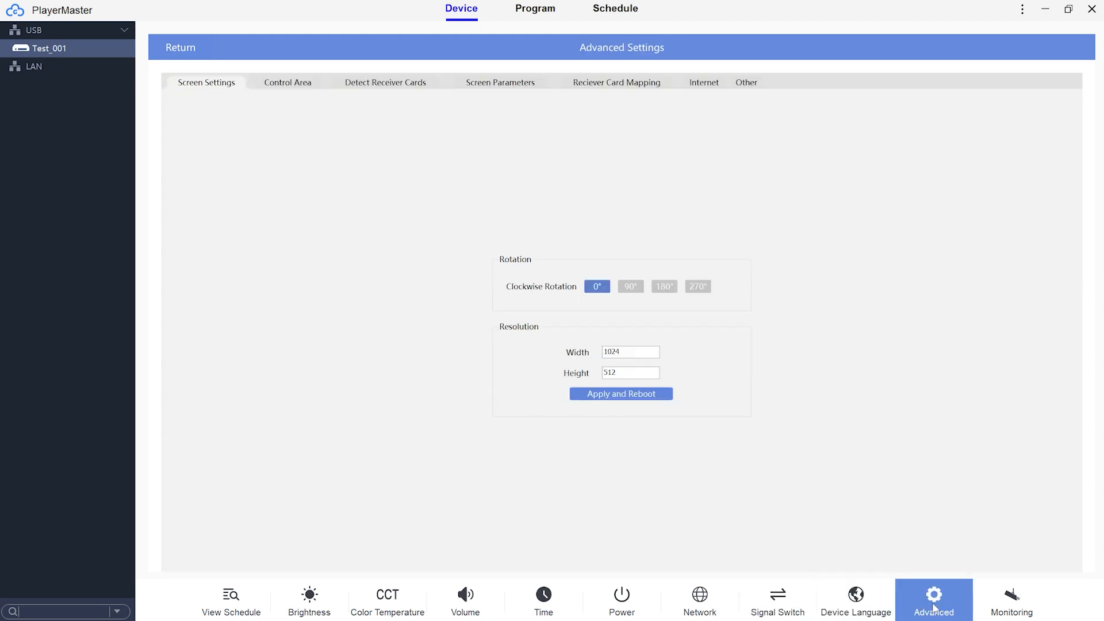
left_click(1010, 600)
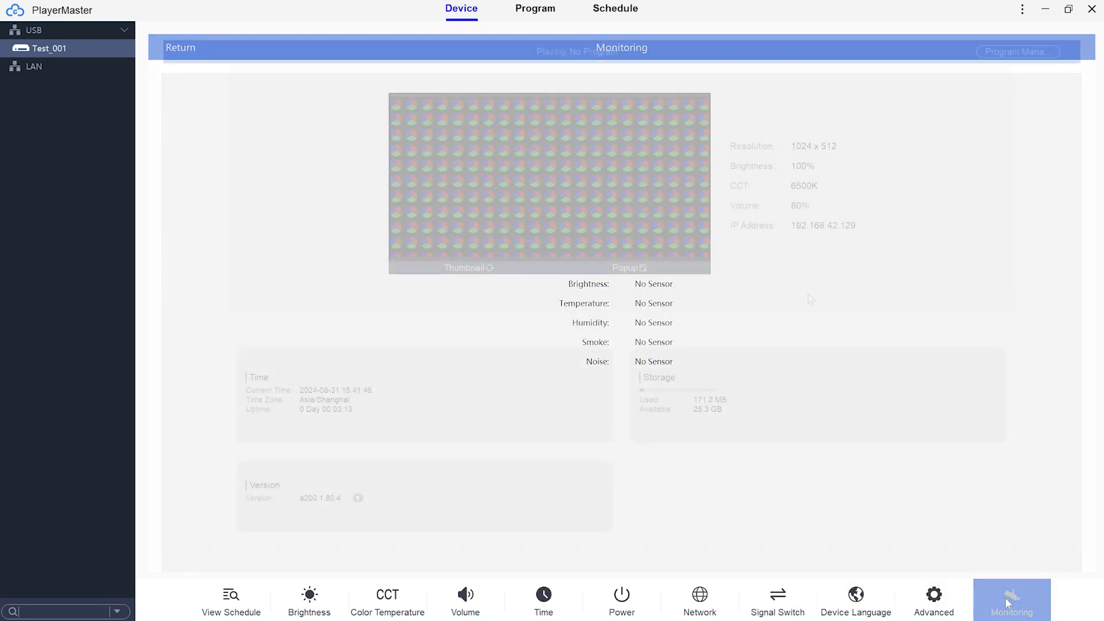
left_click(543, 600)
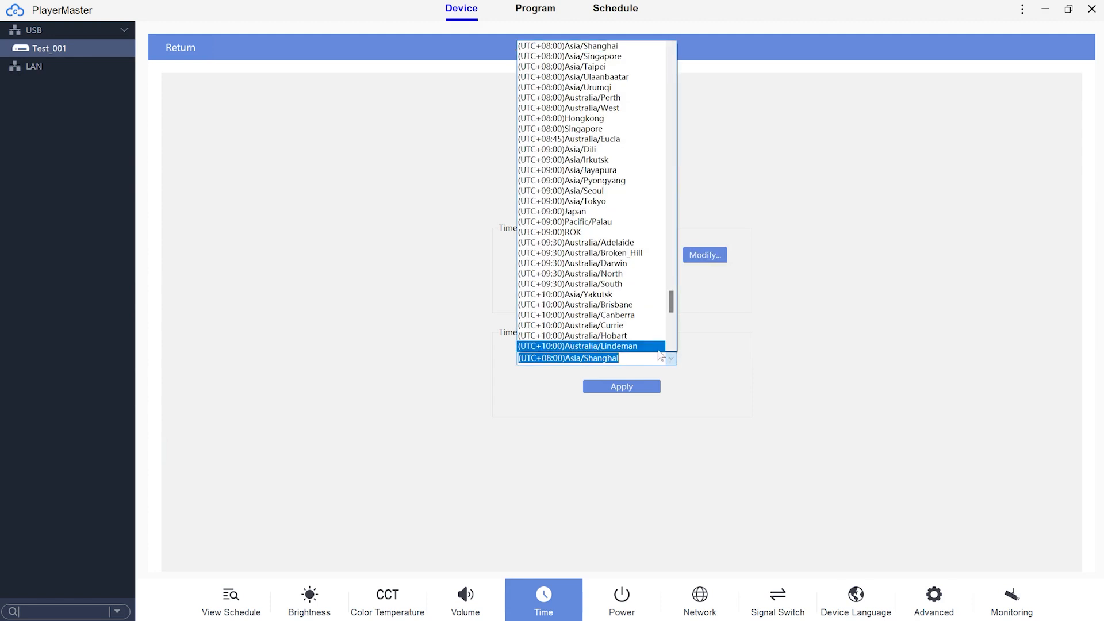
Apply the Asia/Shanghai timezone, check Device Language and Advanced, and reach the network page.
left_click(621, 386)
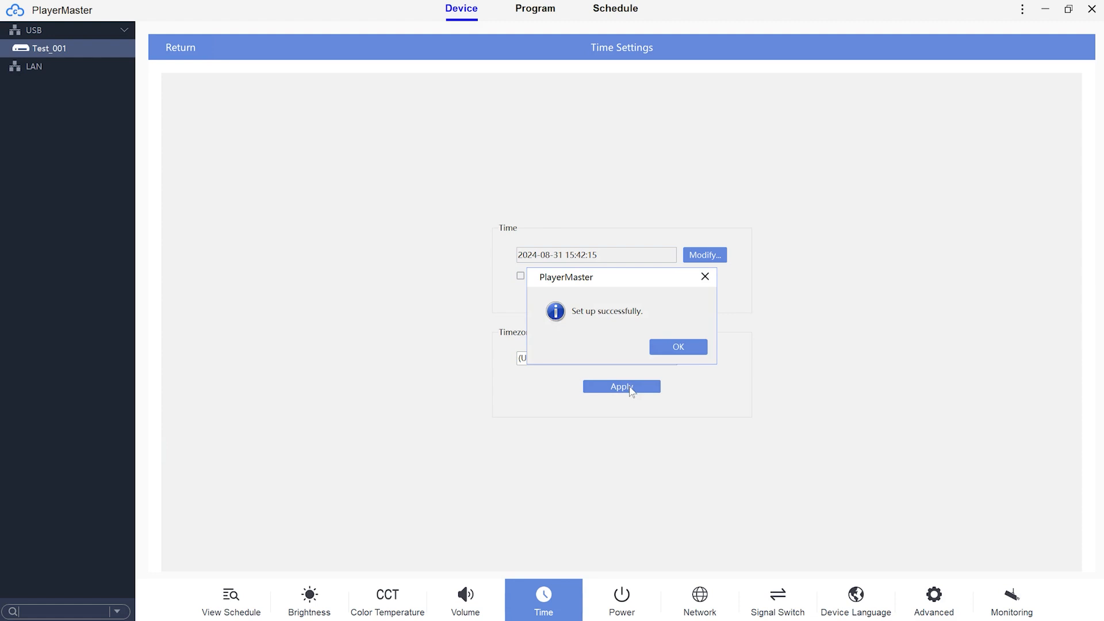
left_click(856, 601)
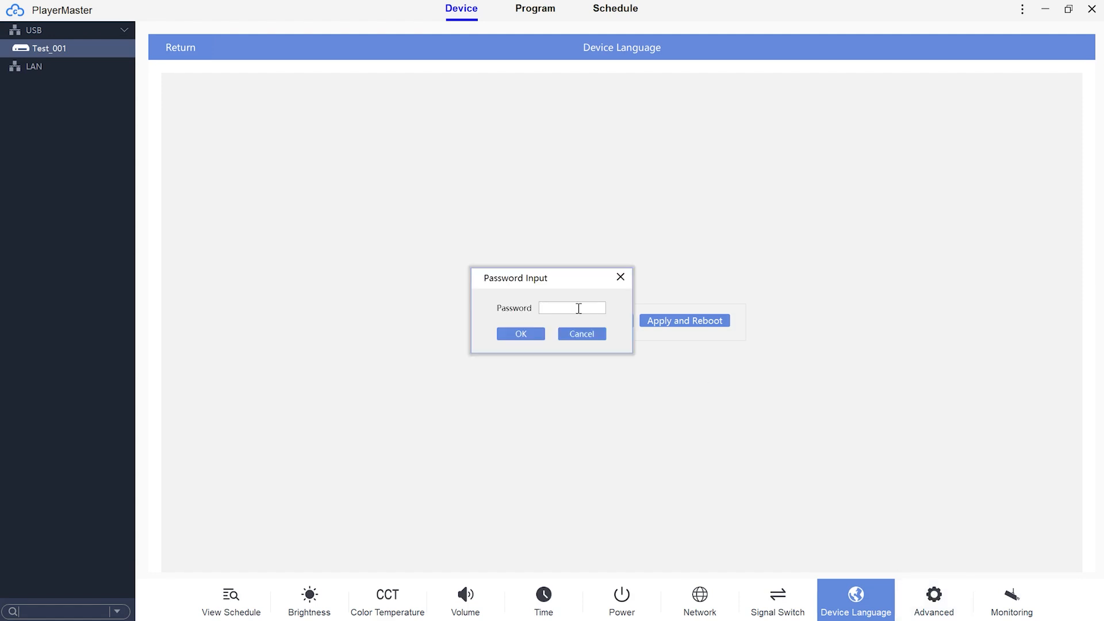
left_click(933, 600)
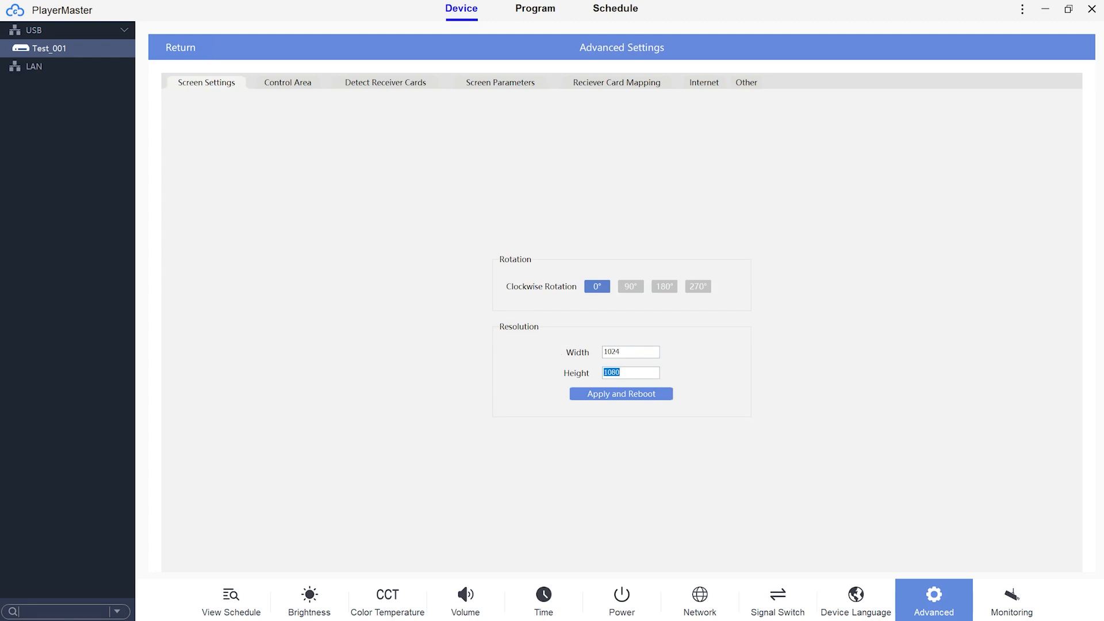
left_click(621, 393)
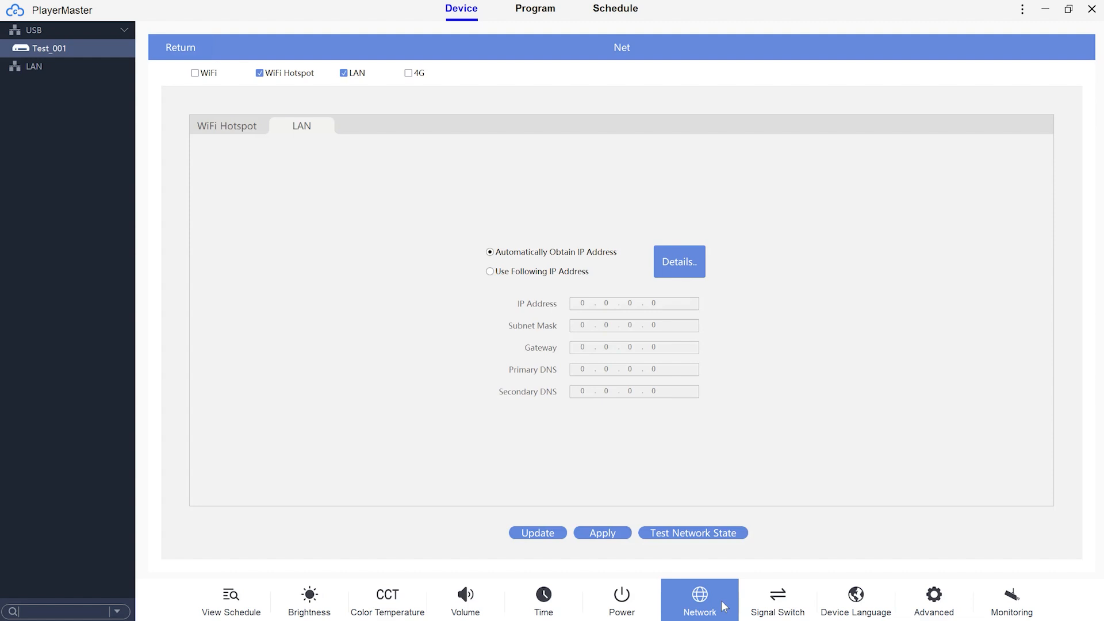
mouse_move(424, 92)
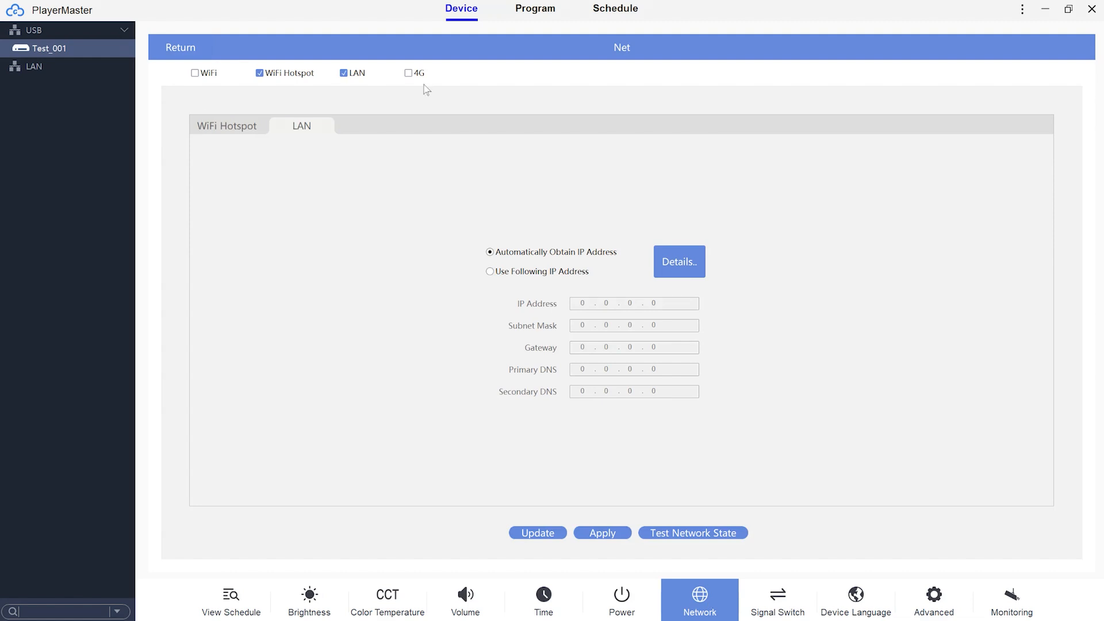
Toggle the WiFi and LAN connection options and return to the device overview.
left_click(194, 73)
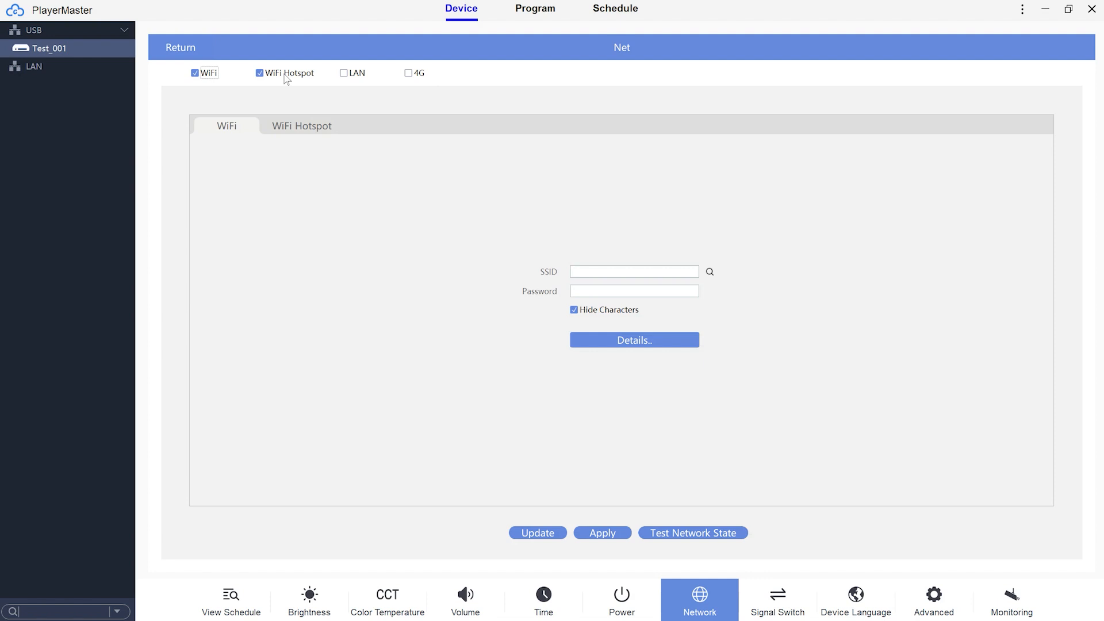
left_click(344, 74)
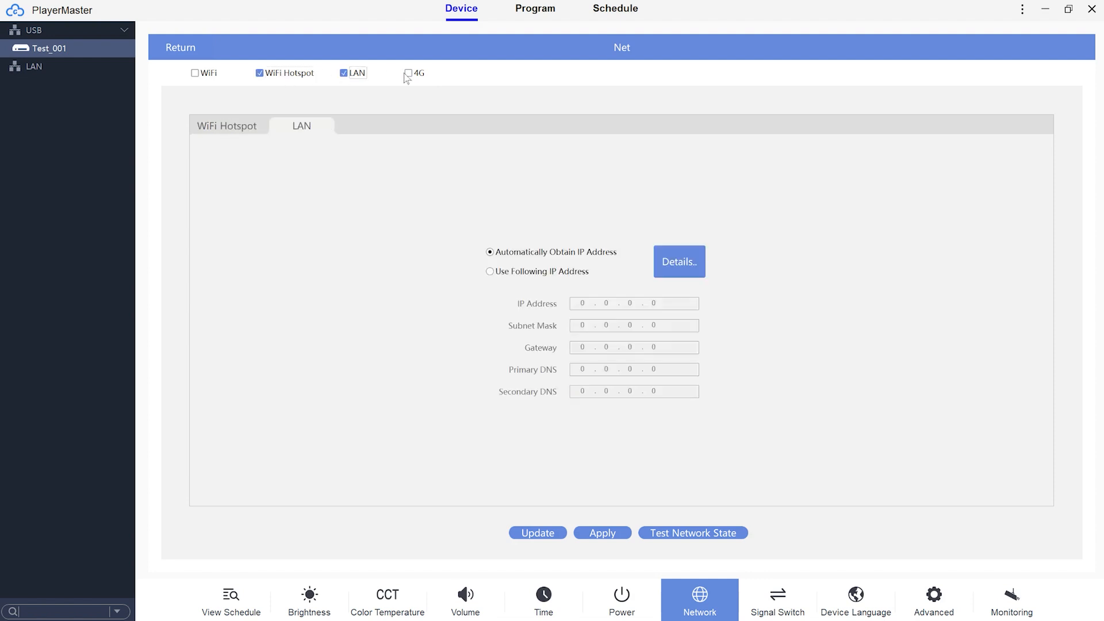
left_click(407, 74)
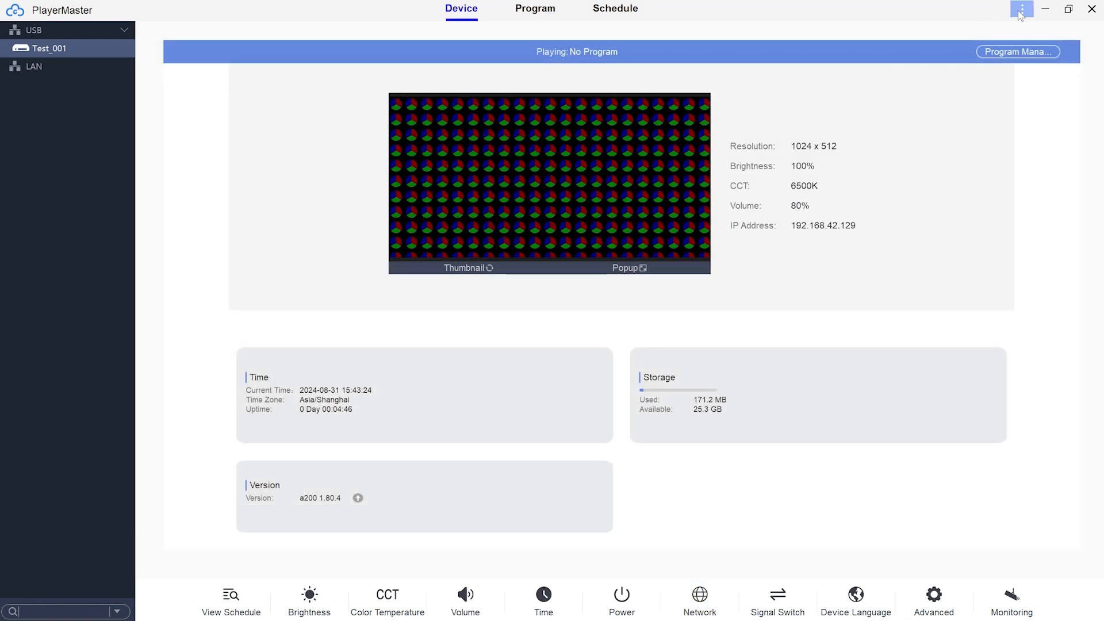
Switch PlayerMaster to Cloud Mode and show the server address choices on the cloud login.
left_click(1020, 8)
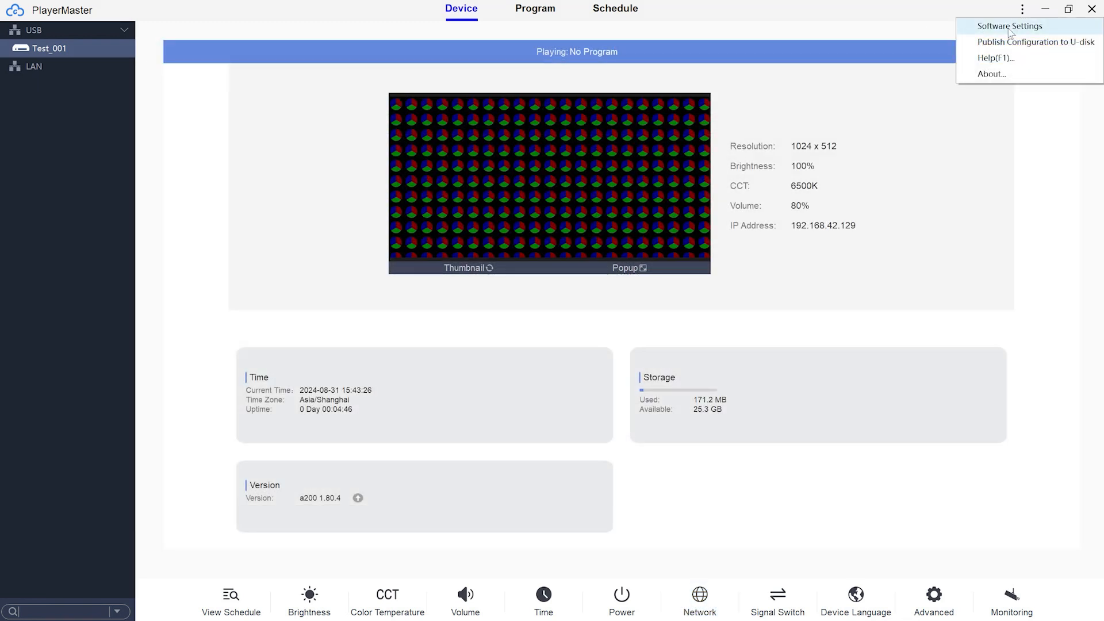
left_click(1009, 25)
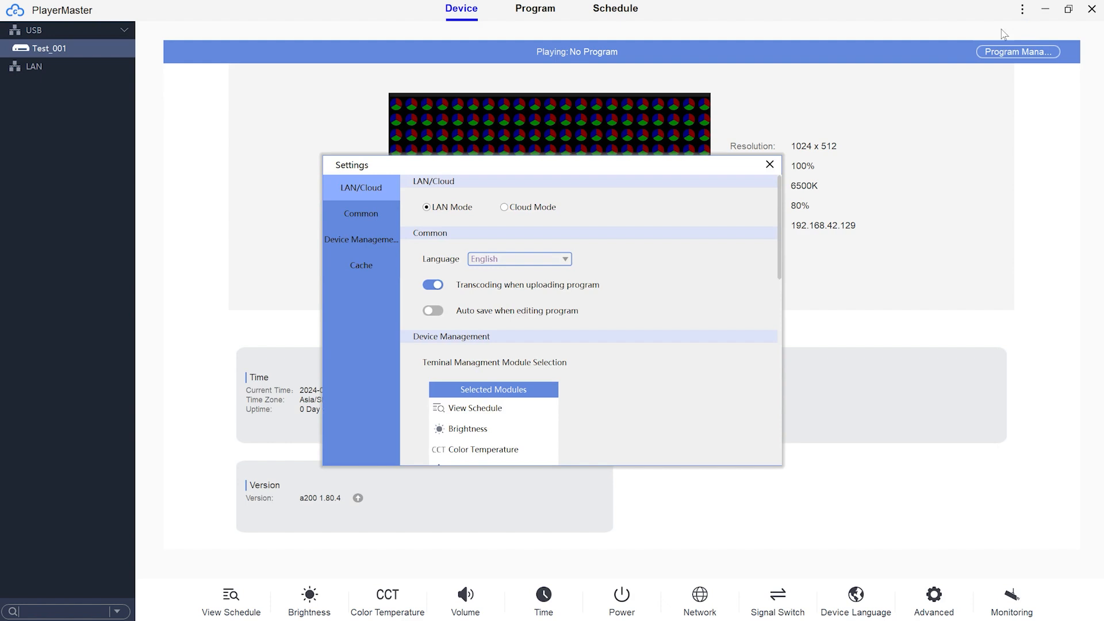
left_click(504, 207)
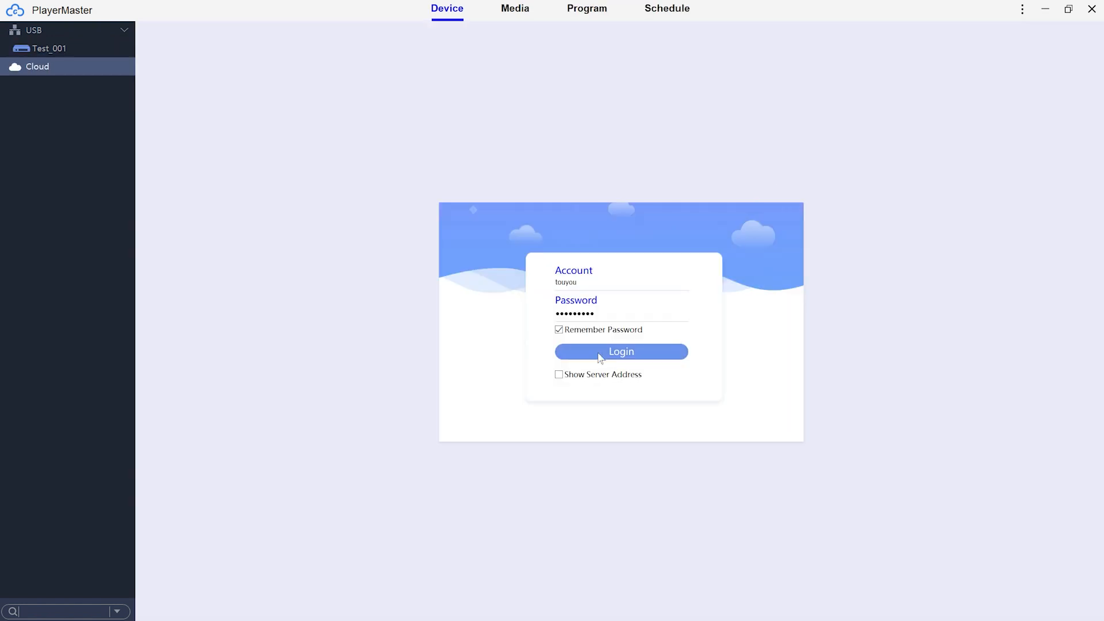
left_click(558, 375)
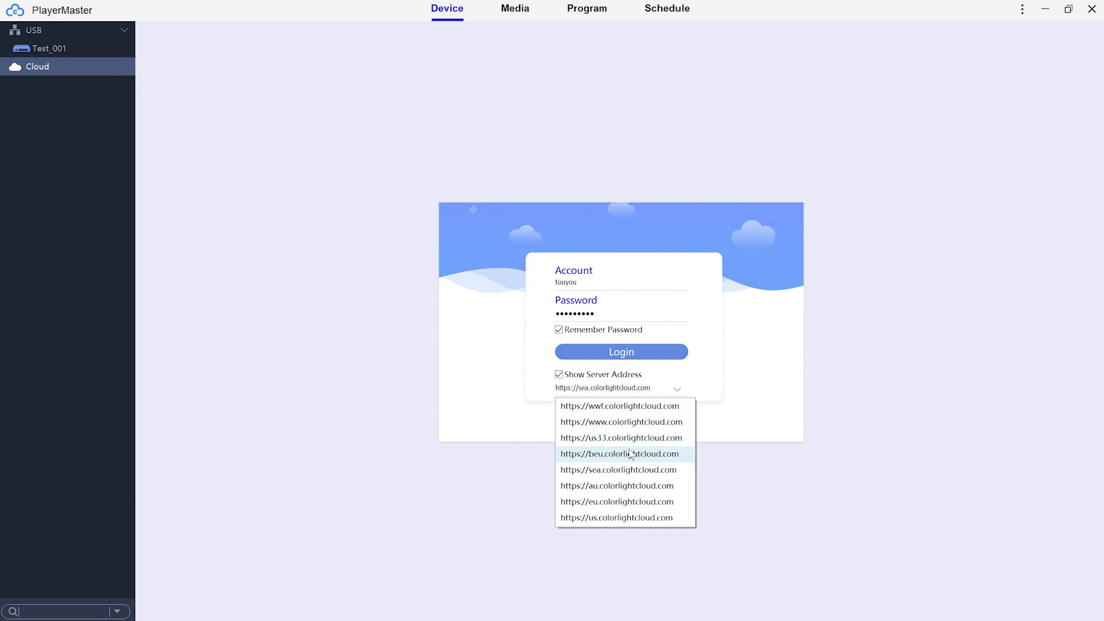